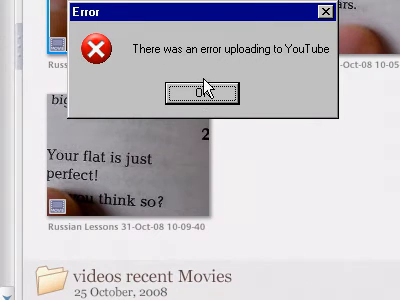
# Step: Start a YouTube upload of another clip and choose the Education category
pyautogui.click(199, 90)
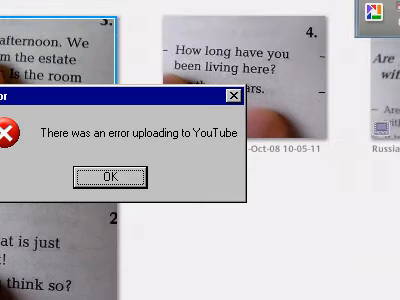
pyautogui.click(103, 177)
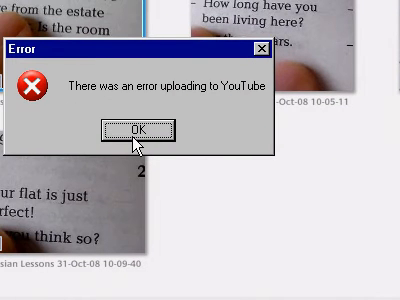
pyautogui.click(139, 130)
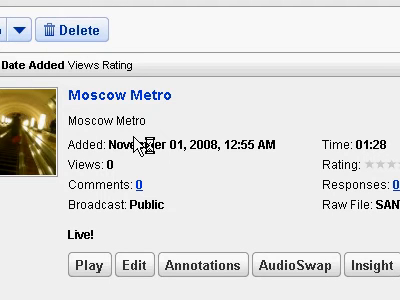
pyautogui.scroll(3)
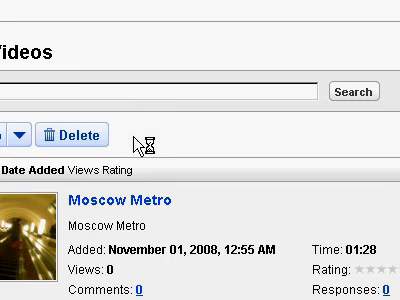
pyautogui.scroll(-3)
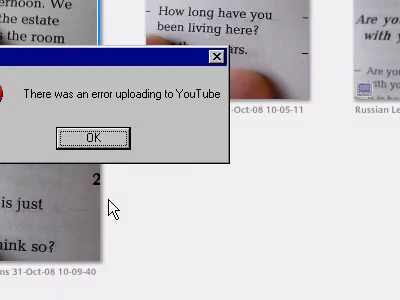
pyautogui.click(93, 137)
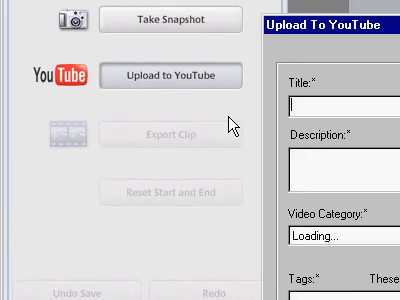
# Step: Give the clip the title 'sersaer' and description 'aerser', then submit the upload
pyautogui.write('sersaer')
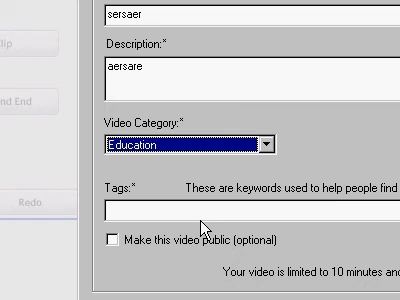
pyautogui.write('aerser')
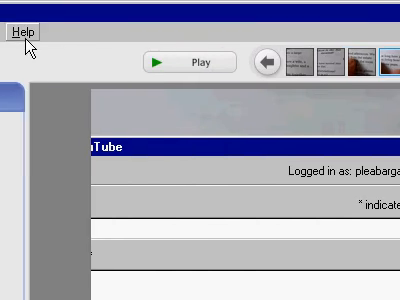
pyautogui.click(24, 31)
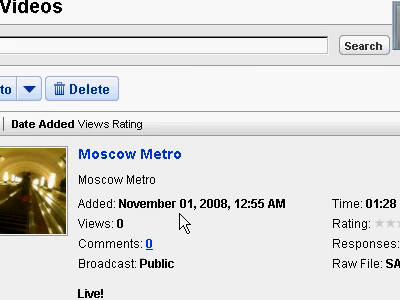
pyautogui.scroll(-3)
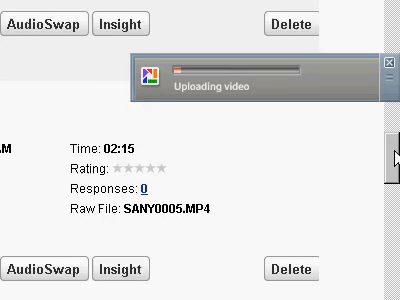
pyautogui.scroll(3)
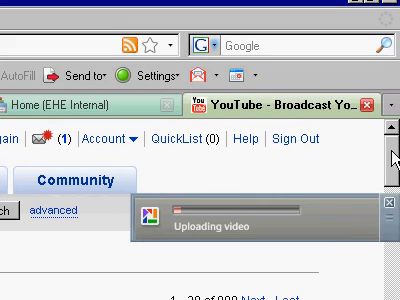